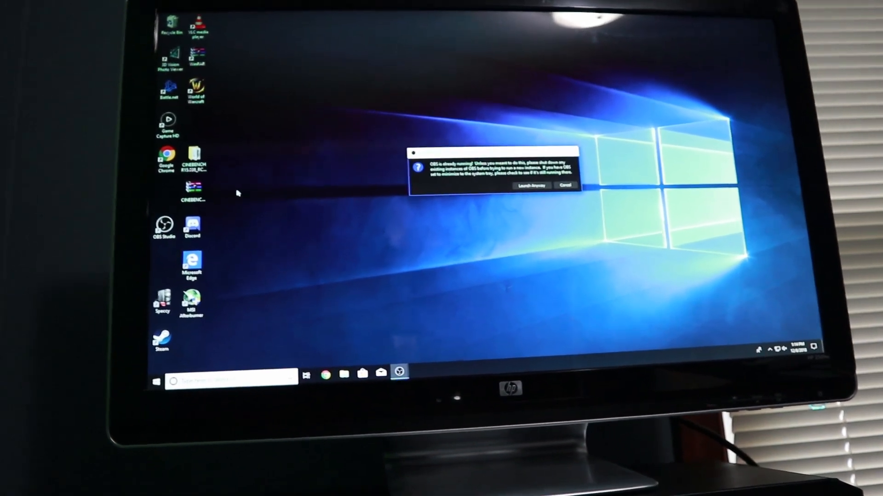
Dismiss the 'OBS is already running' warning and launch OBS Studio from its desktop shortcut.
left_click(565, 186)
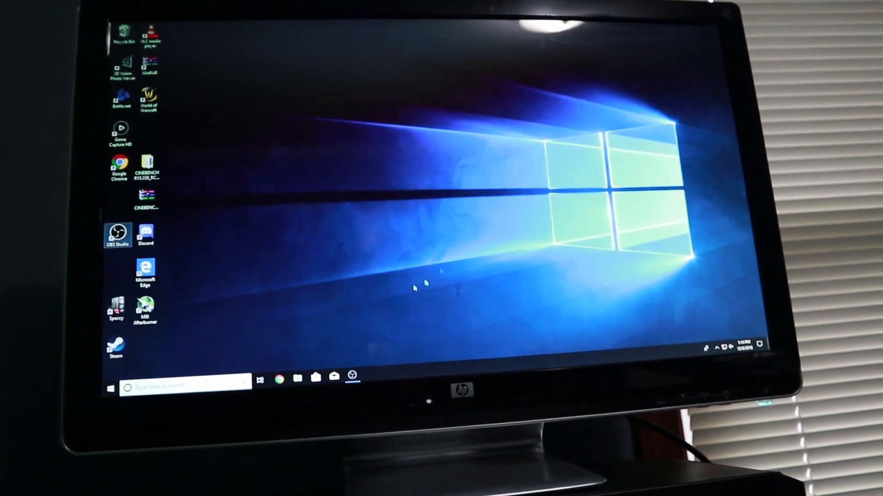
double_click(117, 234)
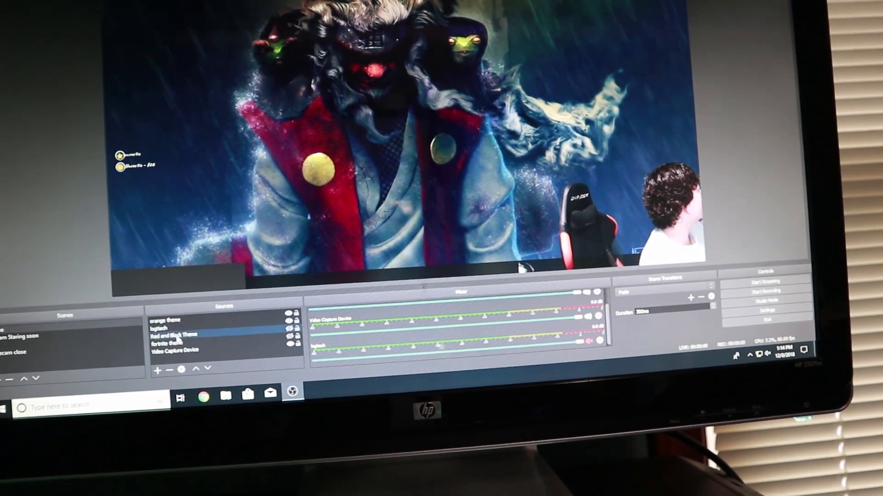
left_click(181, 351)
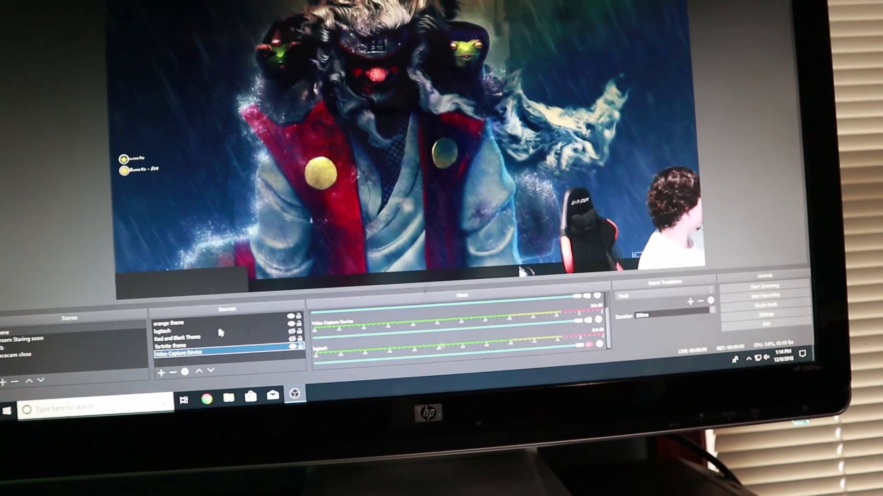
double_click(176, 351)
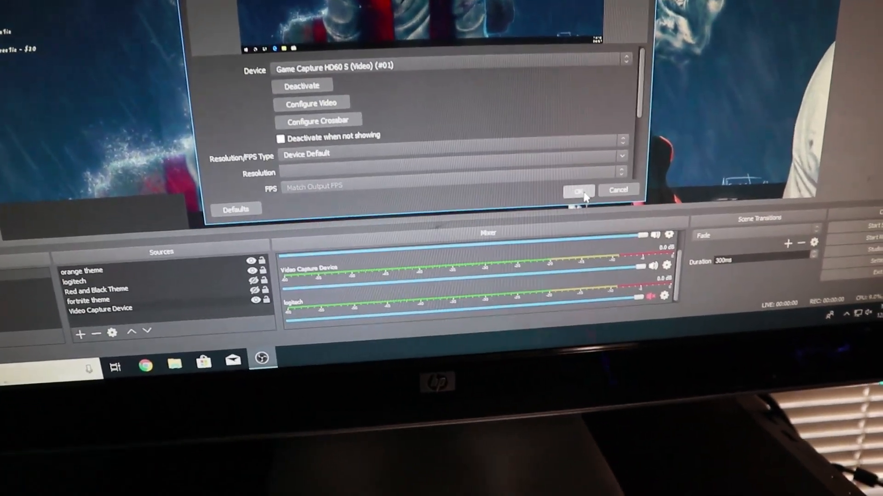
left_click(578, 191)
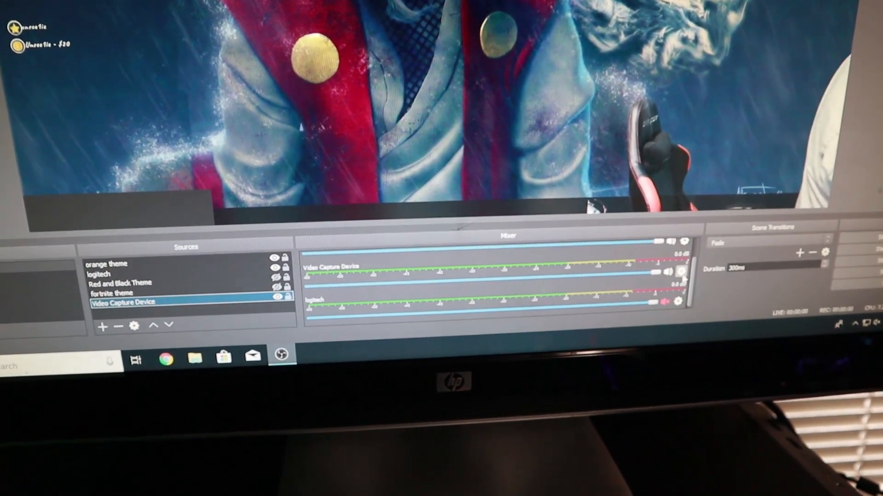
Bring up the Video Capture Device properties and reach its Audio Output Mode setting.
right_click(675, 270)
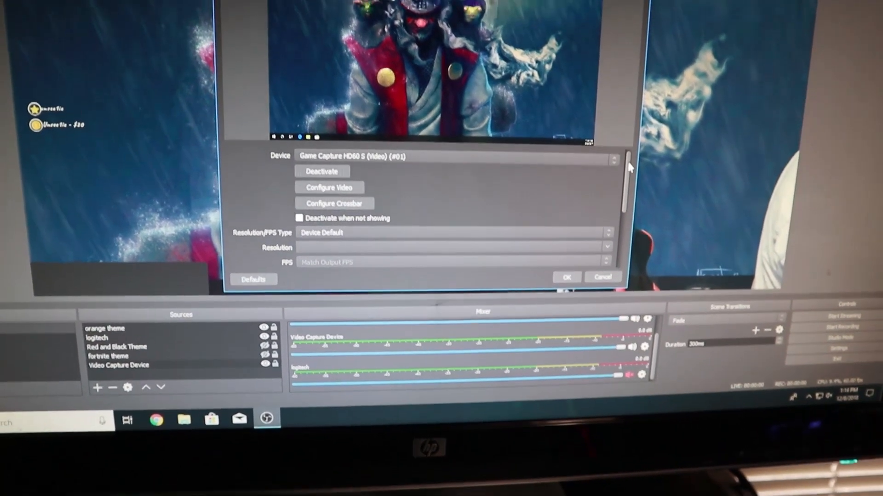
scroll("down", 3)
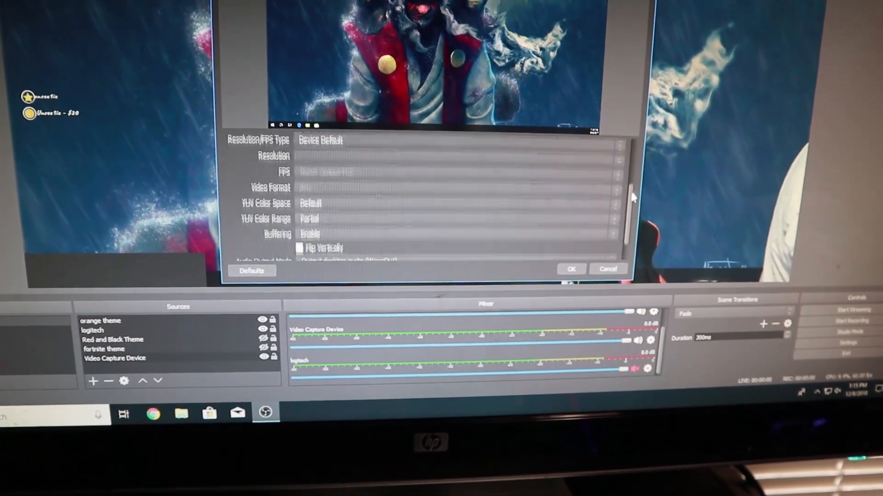
scroll("down", 3)
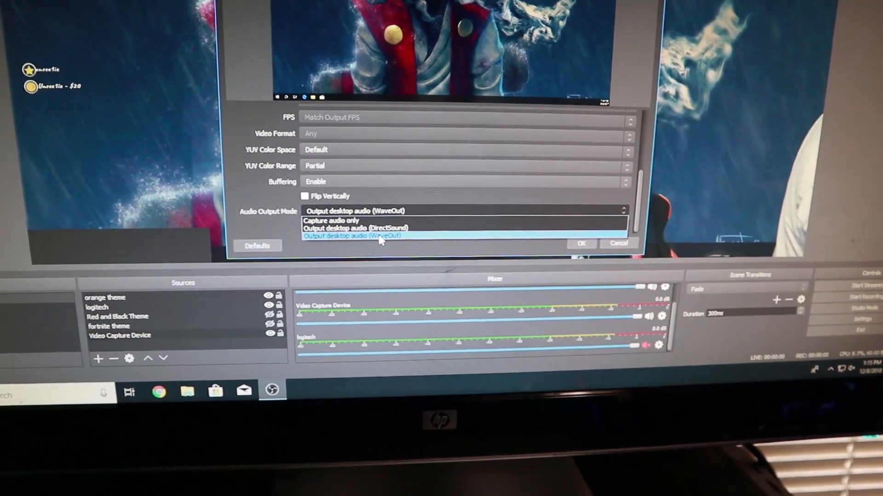
Set the capture device's Audio Output Mode to 'Output desktop audio (WaveOut)' and confirm.
left_click(352, 236)
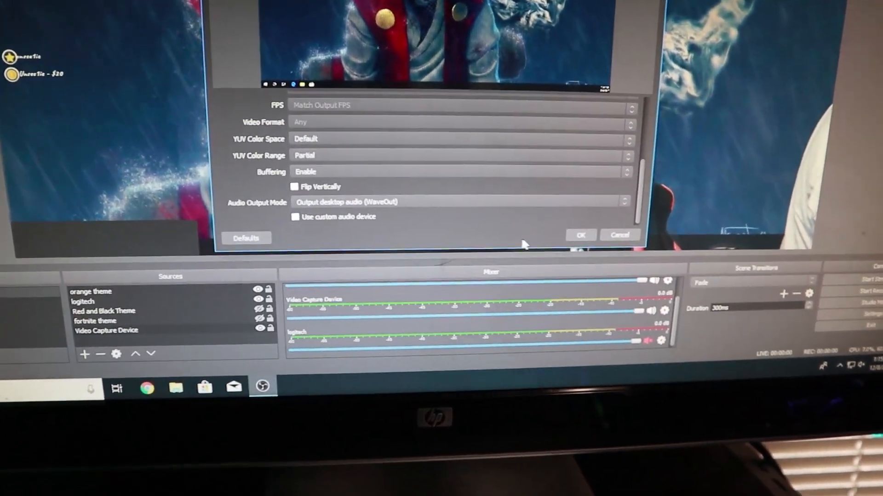
left_click(580, 234)
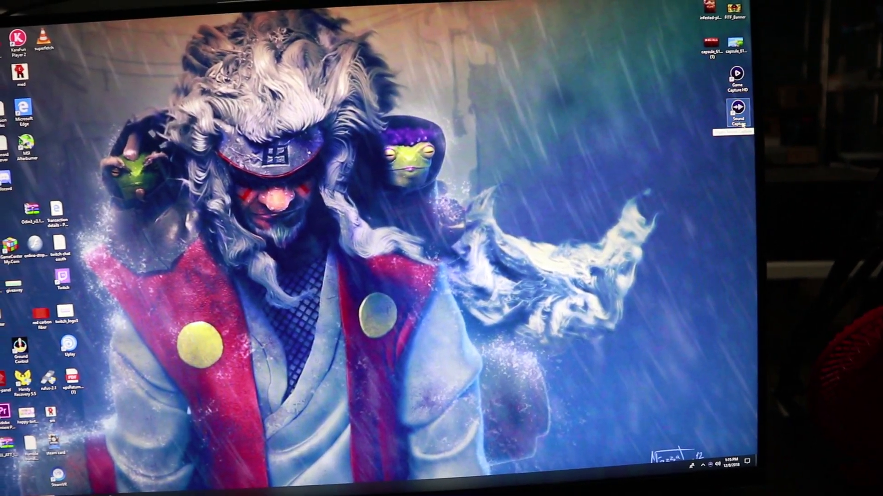
Launch Elgato Sound Capture from its desktop icon to show PC Gaming audio settings.
double_click(737, 109)
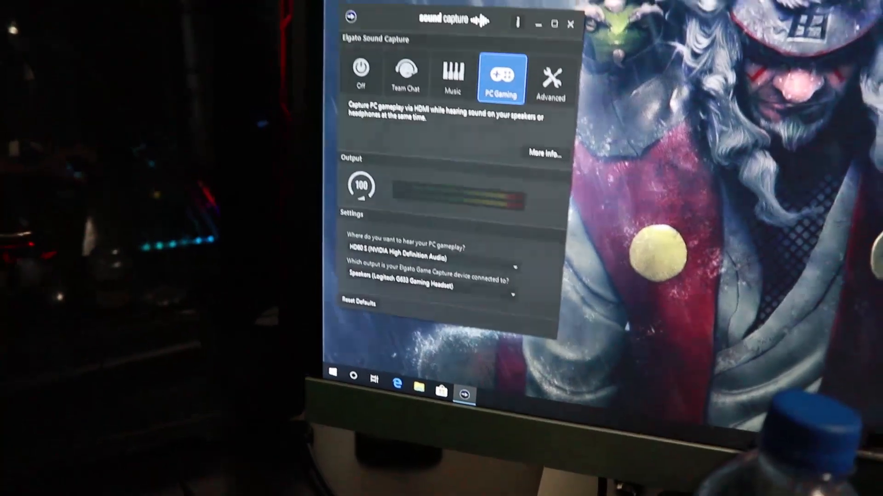